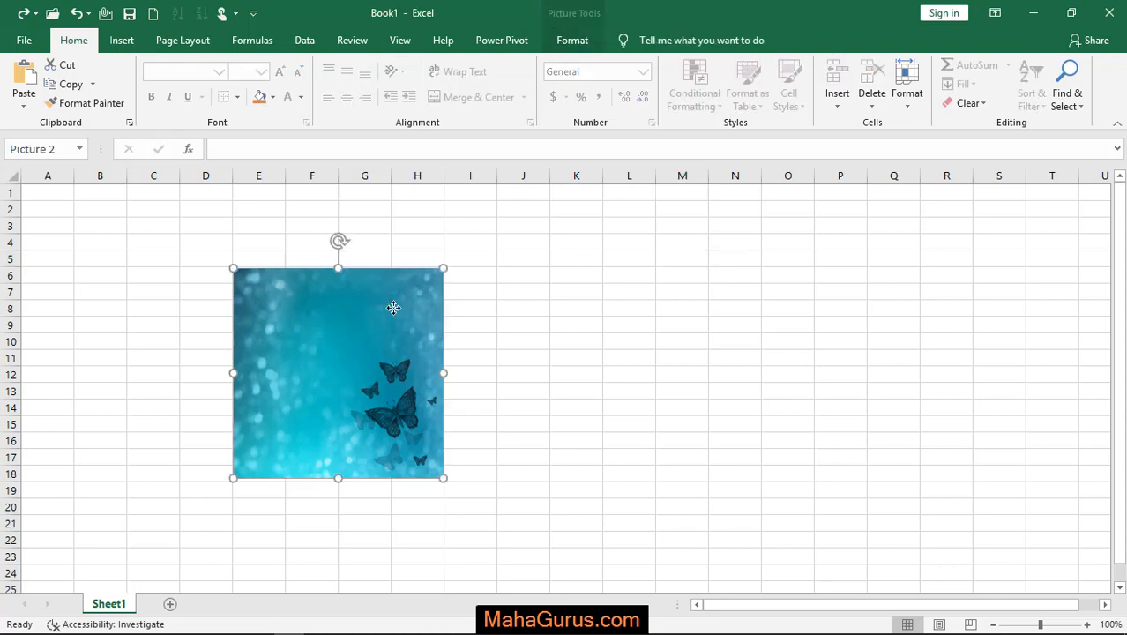
Select the butterfly picture and browse the Picture Layout gallery on the Format tab.
{"action": "left_click", "coordinate": [572, 40]}
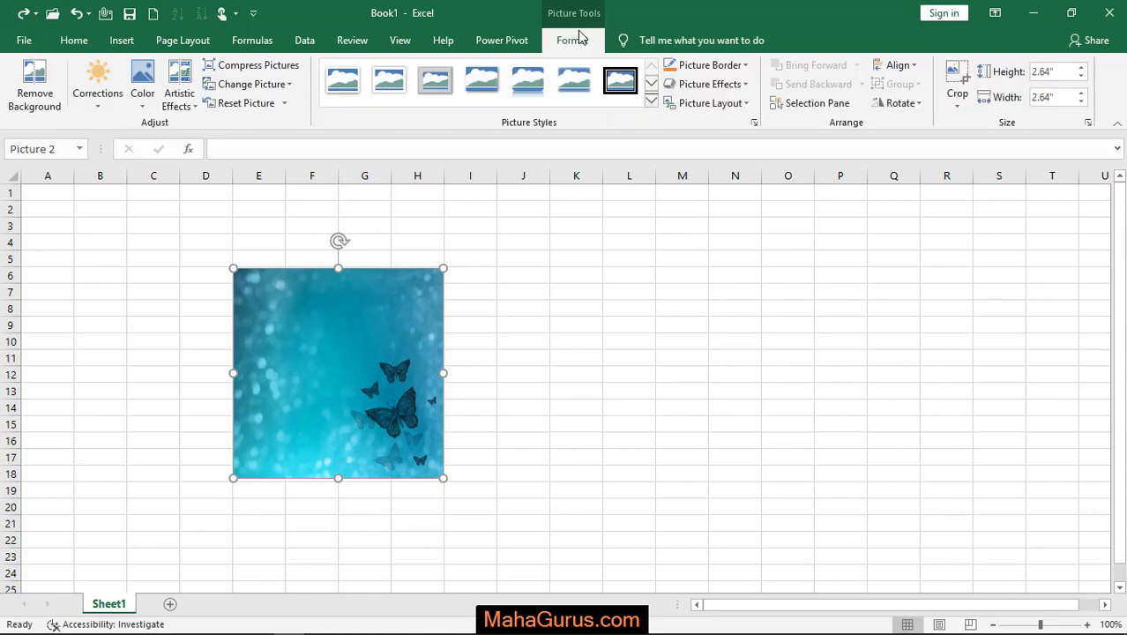
{"action": "left_click", "coordinate": [707, 102]}
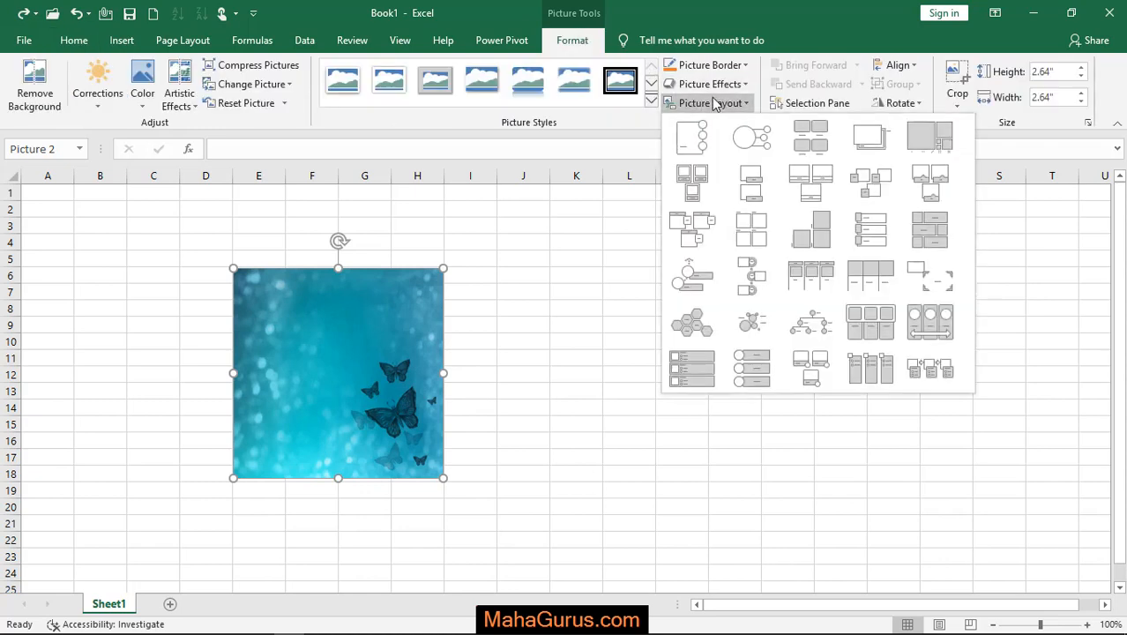
{"action": "left_click", "coordinate": [751, 274]}
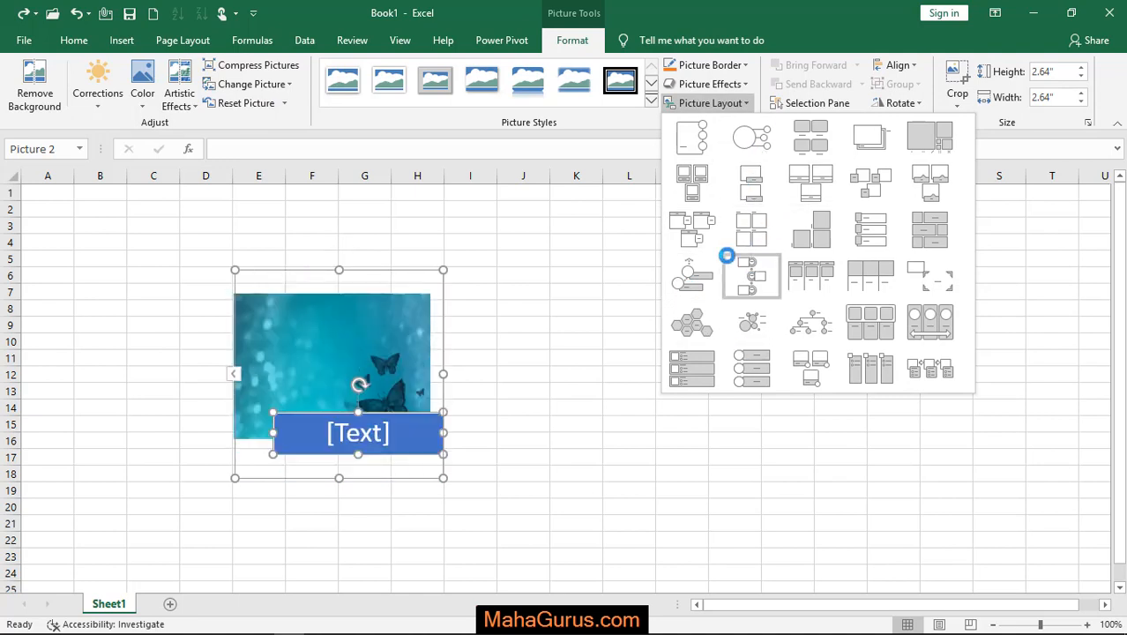
{"action": "left_click", "coordinate": [692, 230]}
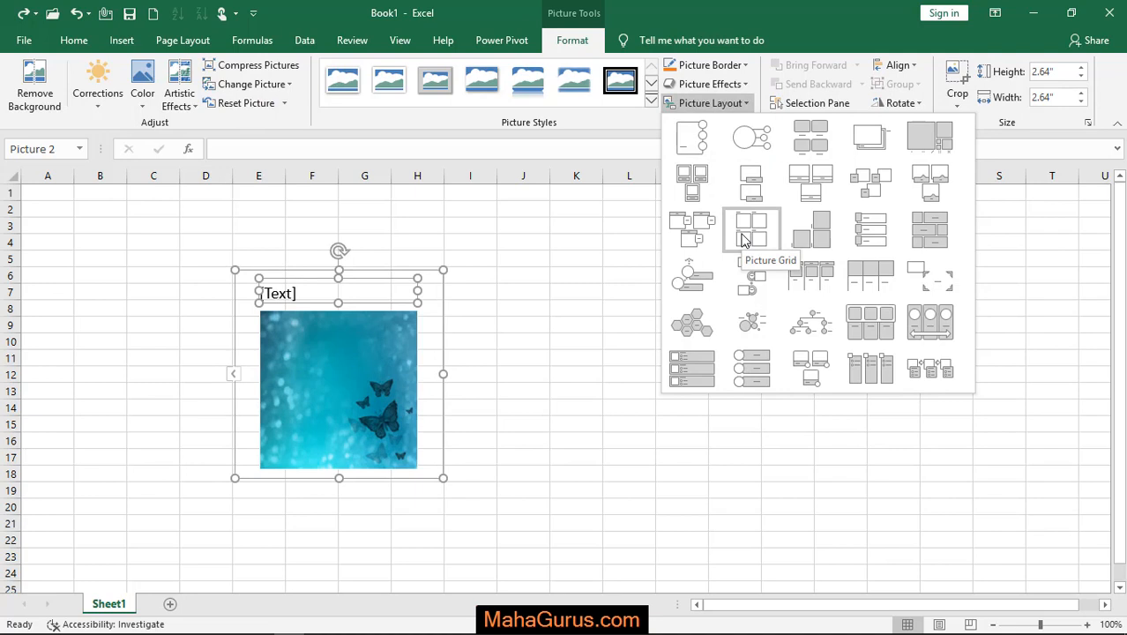
Apply the Picture Grid layout to the butterfly picture and work in its text pane.
{"action": "left_click", "coordinate": [751, 229]}
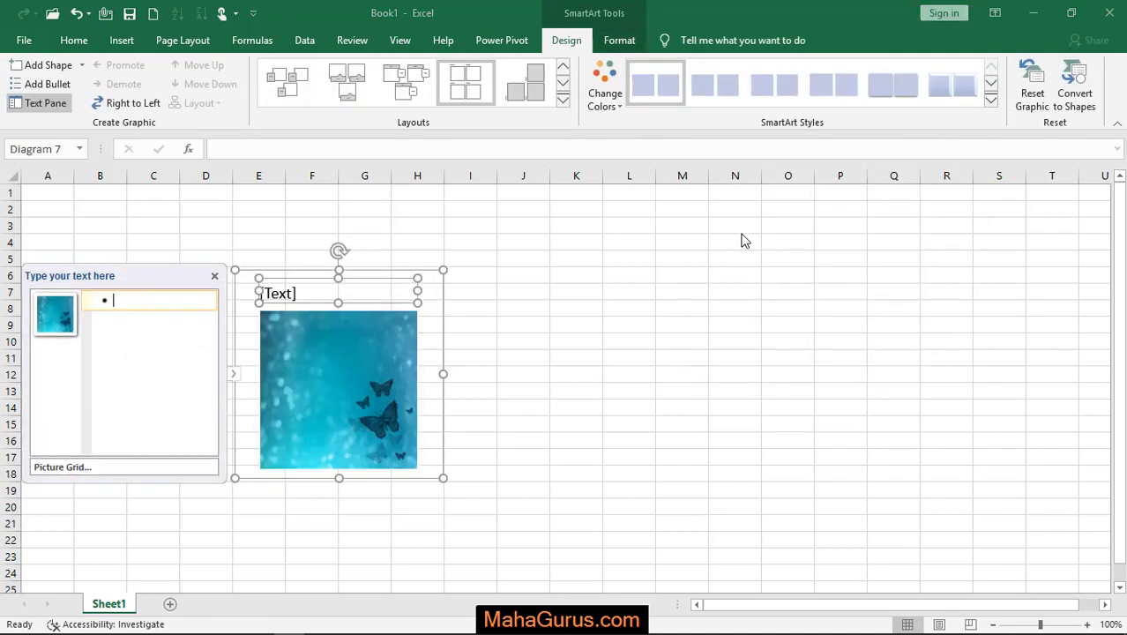
{"action": "mouse_move", "coordinate": [247, 296]}
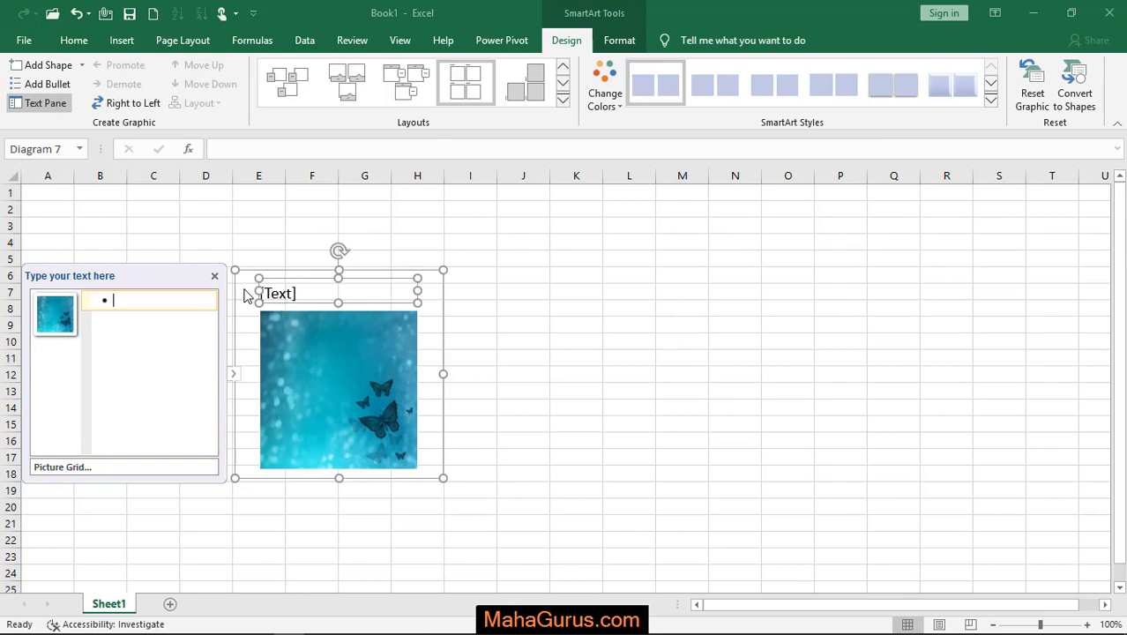
{"action": "left_click", "coordinate": [213, 275]}
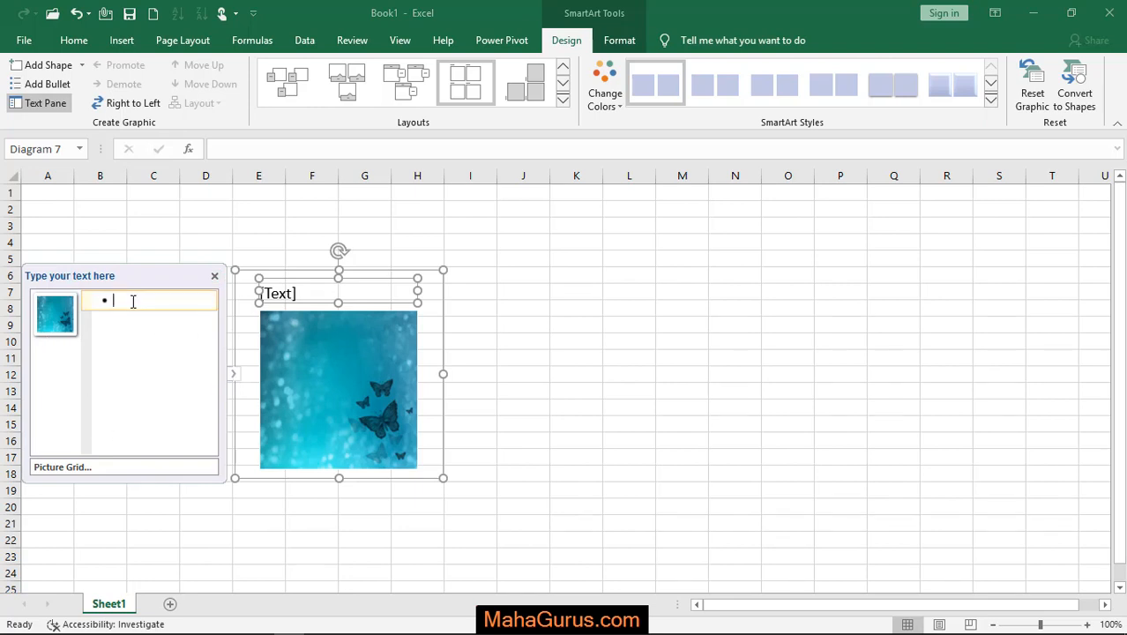
Enter 'nature' as the caption in the SmartArt text pane.
{"action": "type", "text": "nature"}
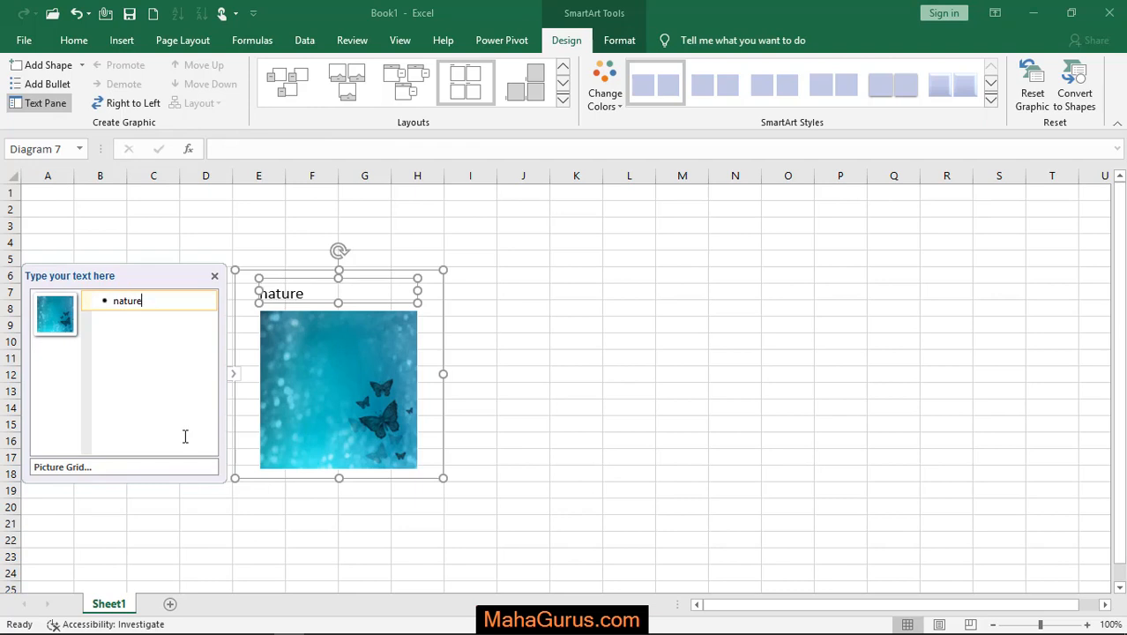
{"action": "key", "text": "enter"}
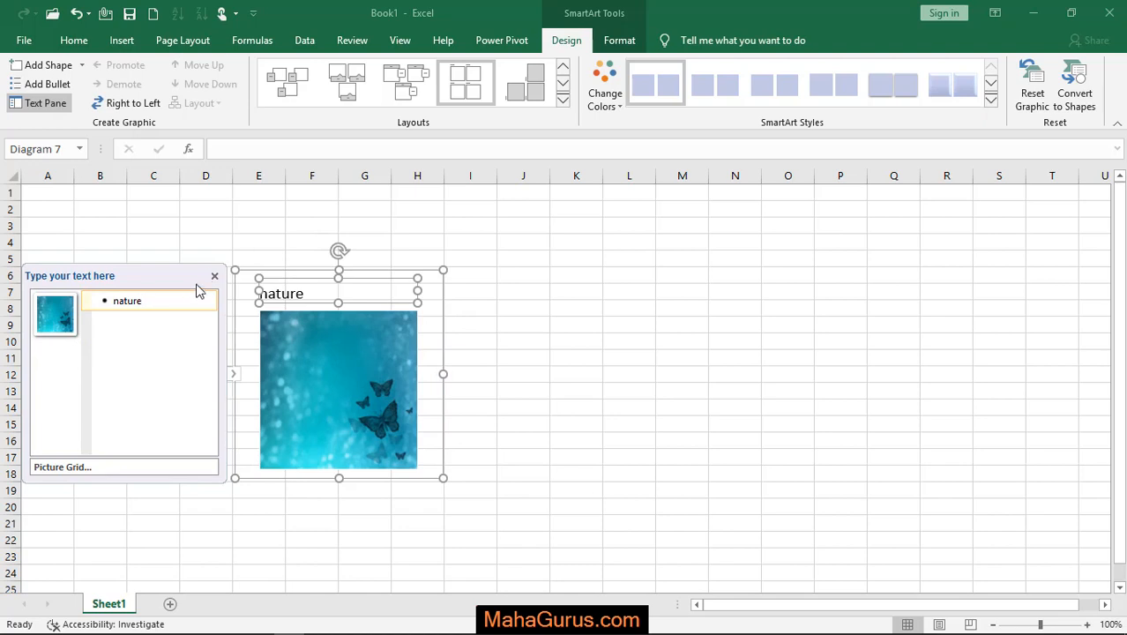
Close the text pane and select the 'nature' caption for red bold italic formatting.
{"action": "left_click", "coordinate": [214, 276]}
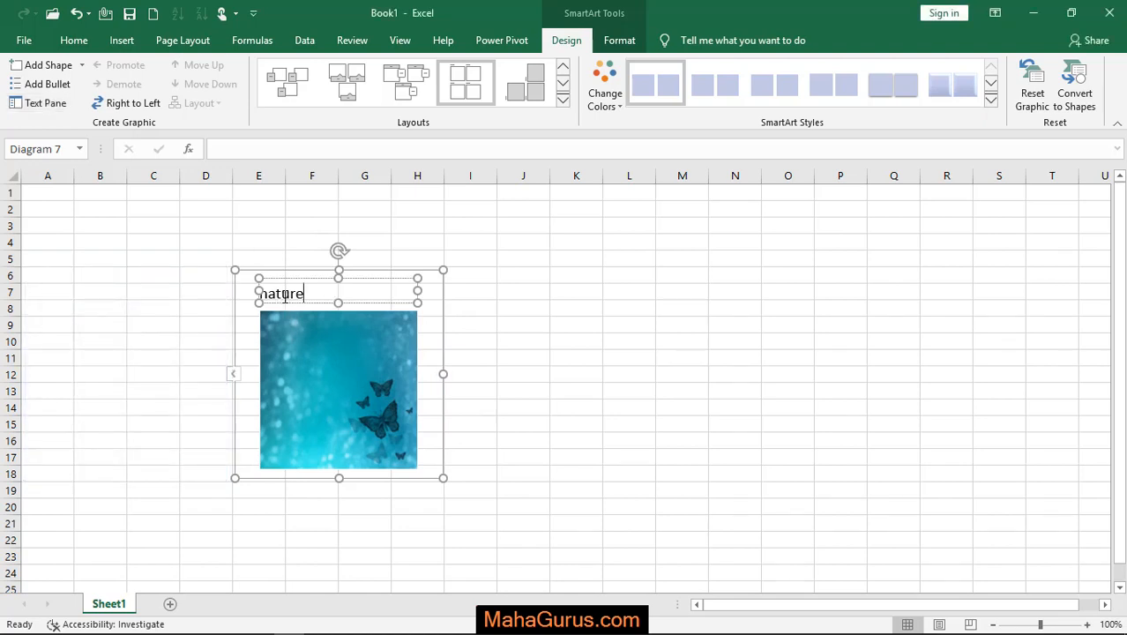
{"action": "left_click", "coordinate": [73, 41]}
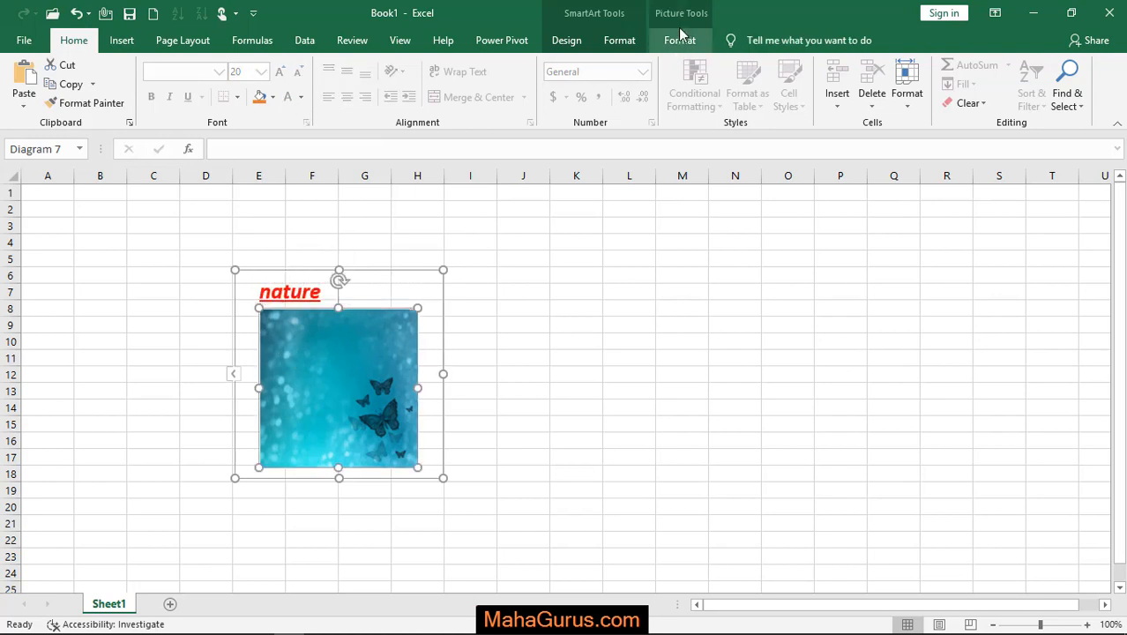
Give the butterfly image a red picture border and browse bevel picture effects.
{"action": "left_click", "coordinate": [680, 40]}
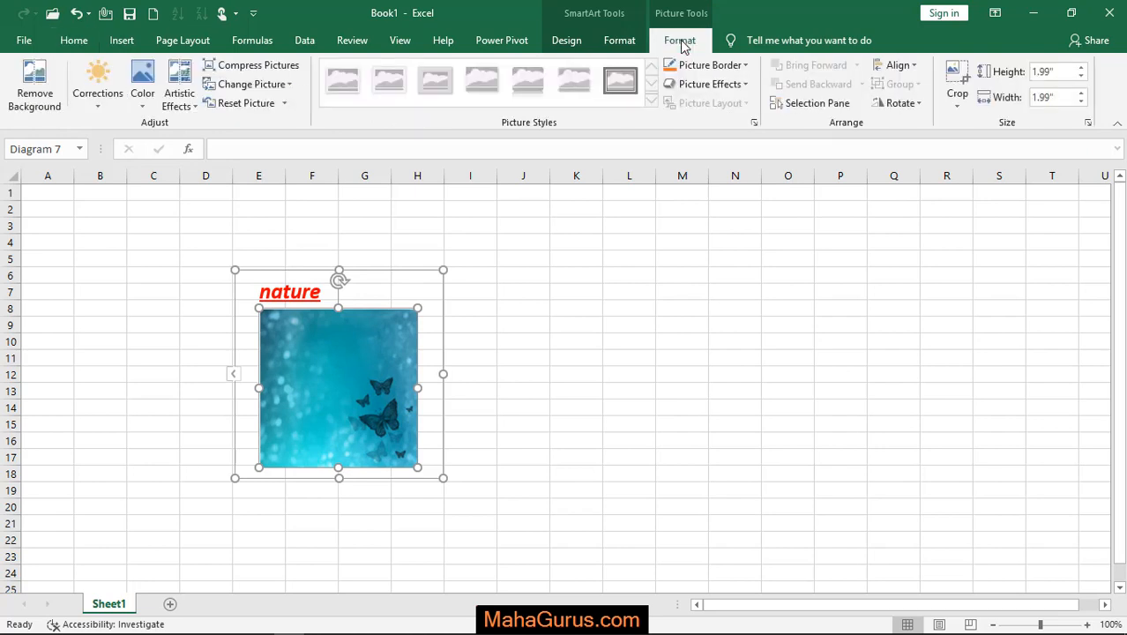
{"action": "left_click", "coordinate": [707, 64]}
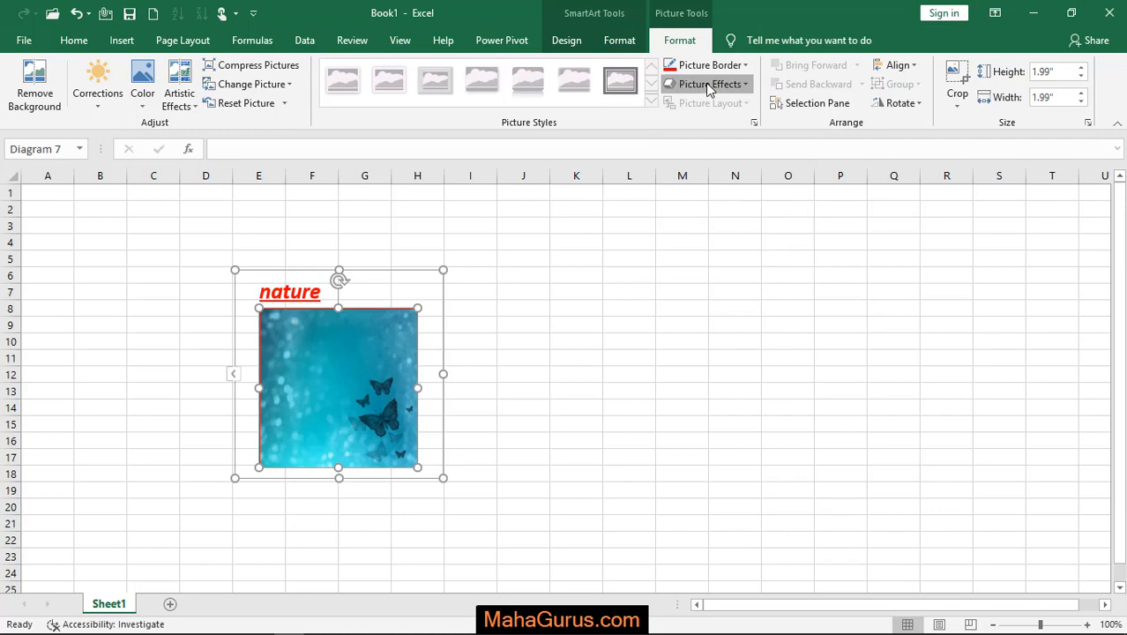
{"action": "left_click", "coordinate": [710, 83]}
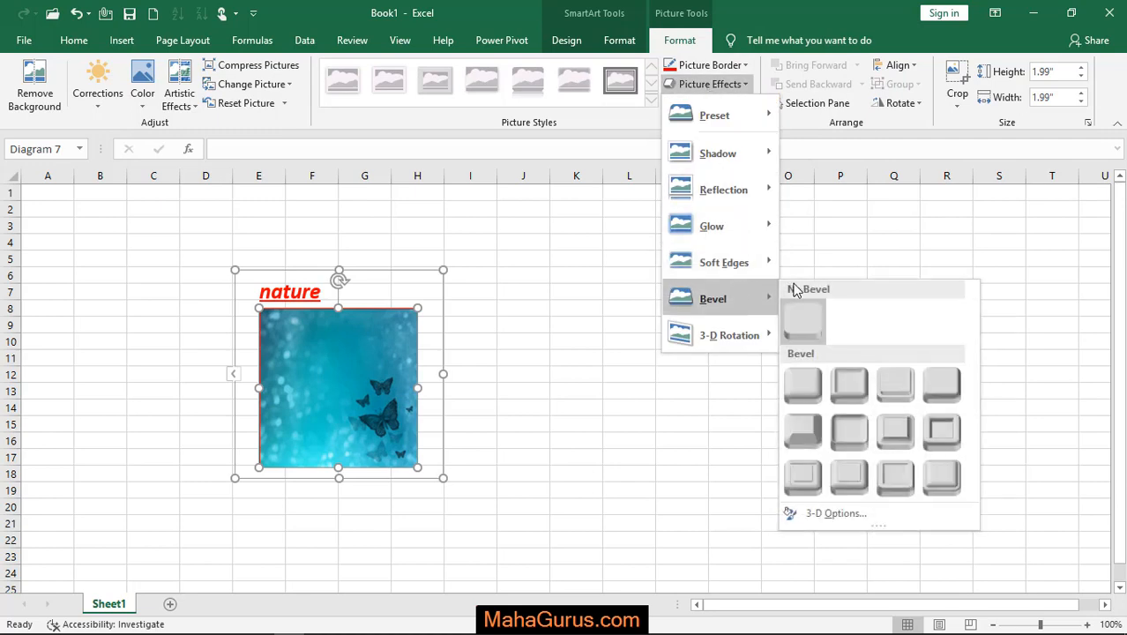